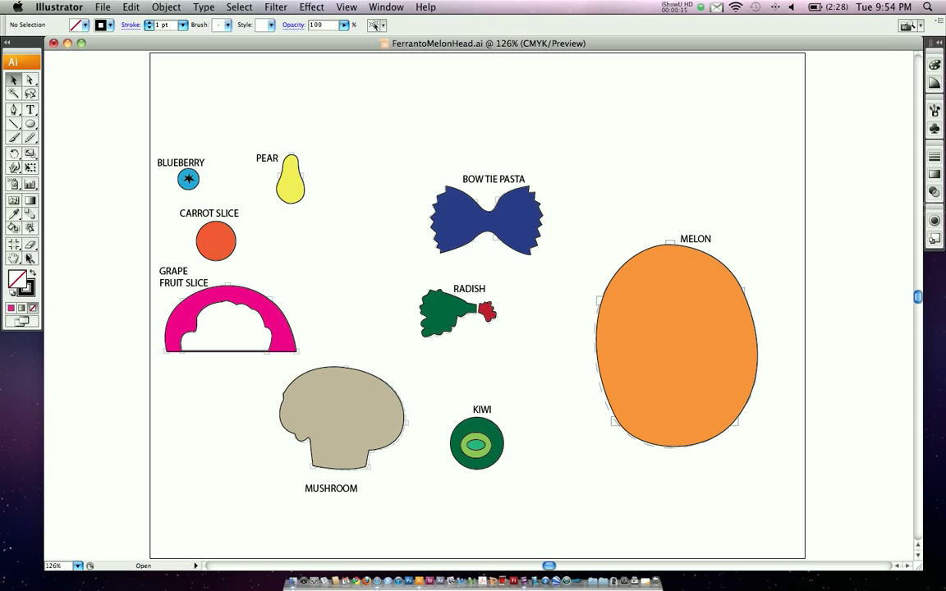
Step: Zoom in and drag the blueberry onto the carrot slice to form an eye
click(285, 208)
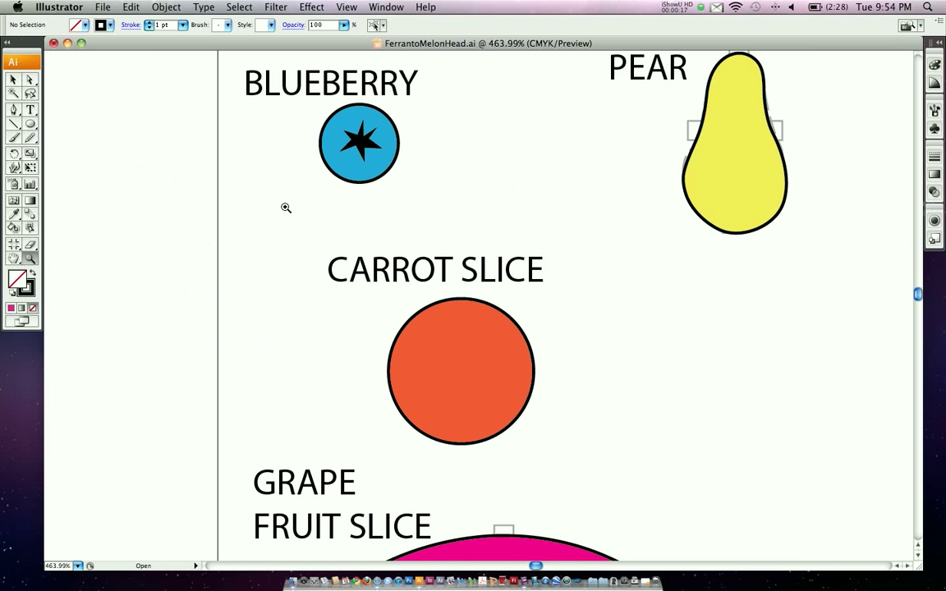
click(358, 144)
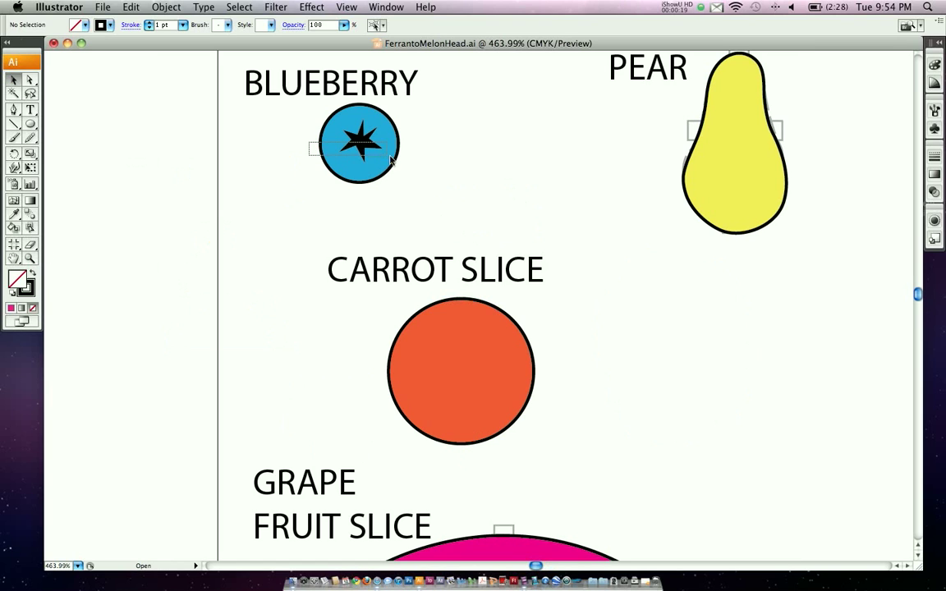
click(359, 143)
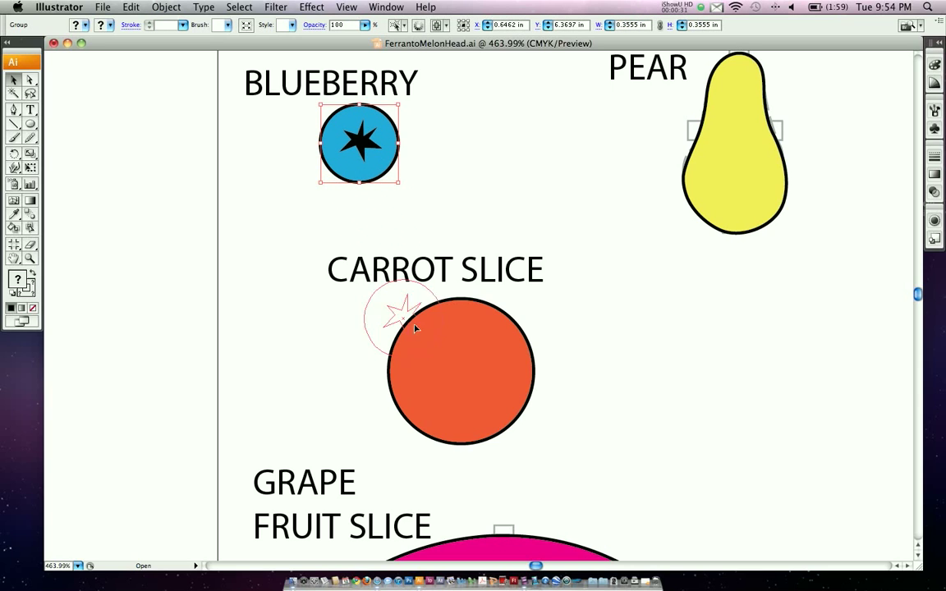
drag(359, 144, 459, 378)
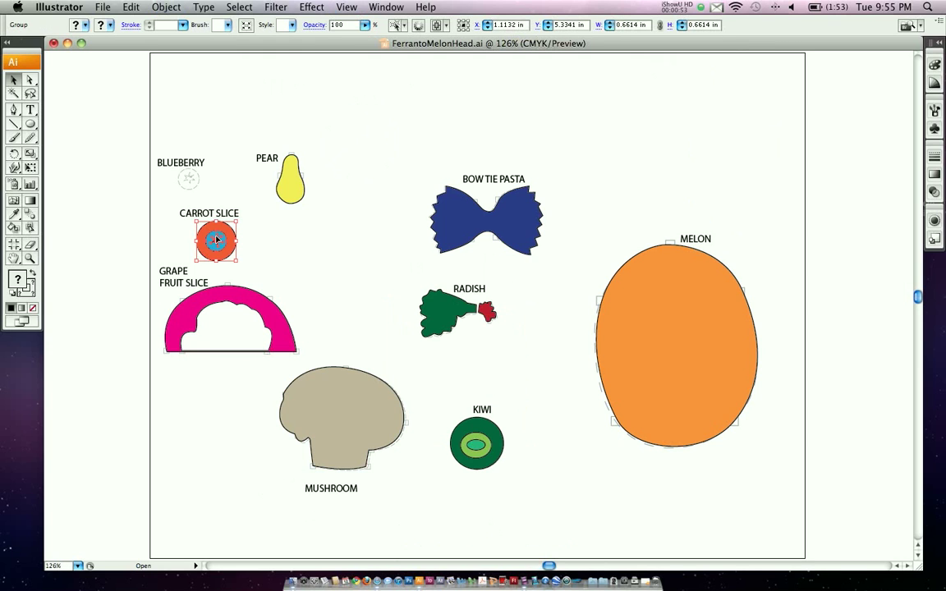
Step: Move the eye onto the melon's upper left and bring it to the front
drag(216, 240, 638, 307)
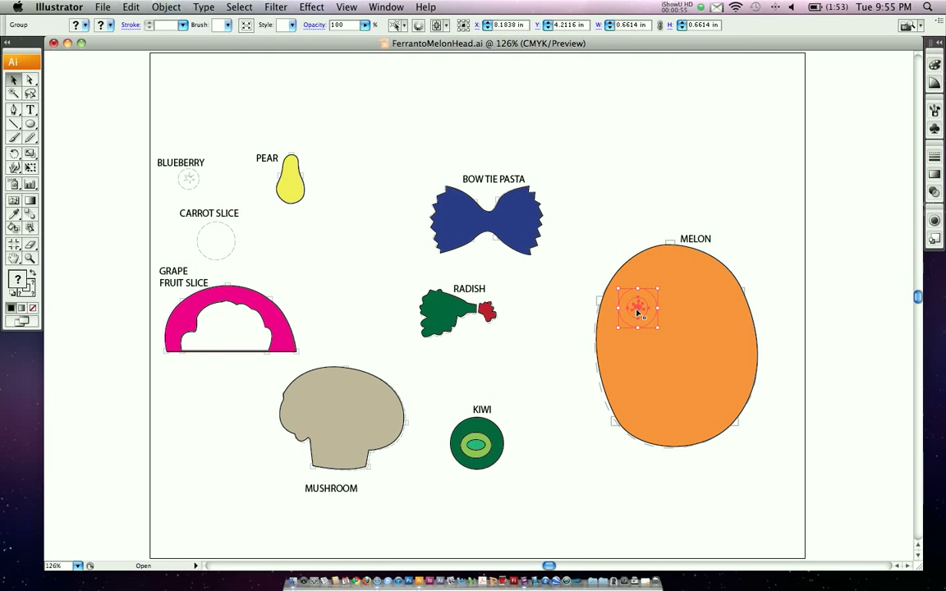
mouse_move(659, 288)
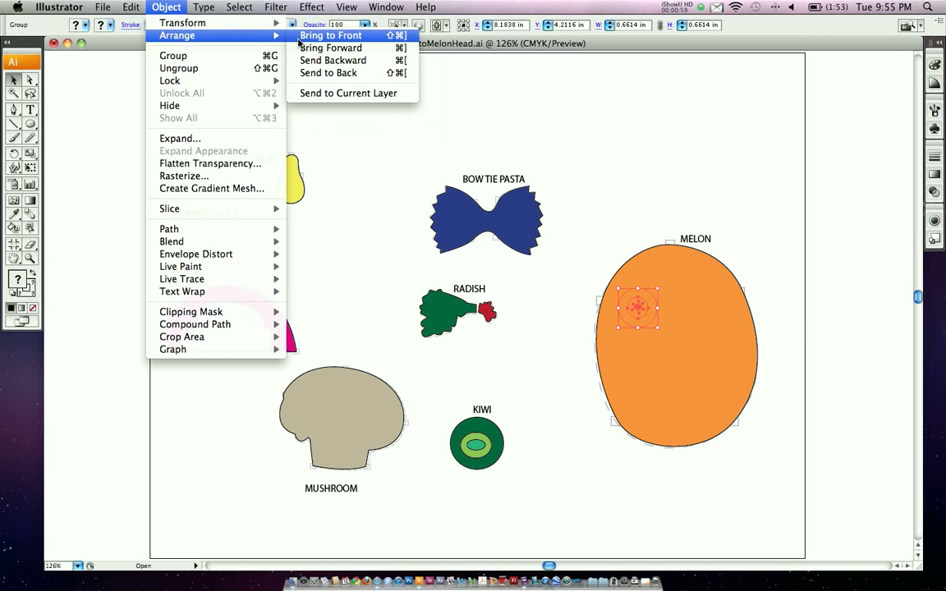
click(330, 35)
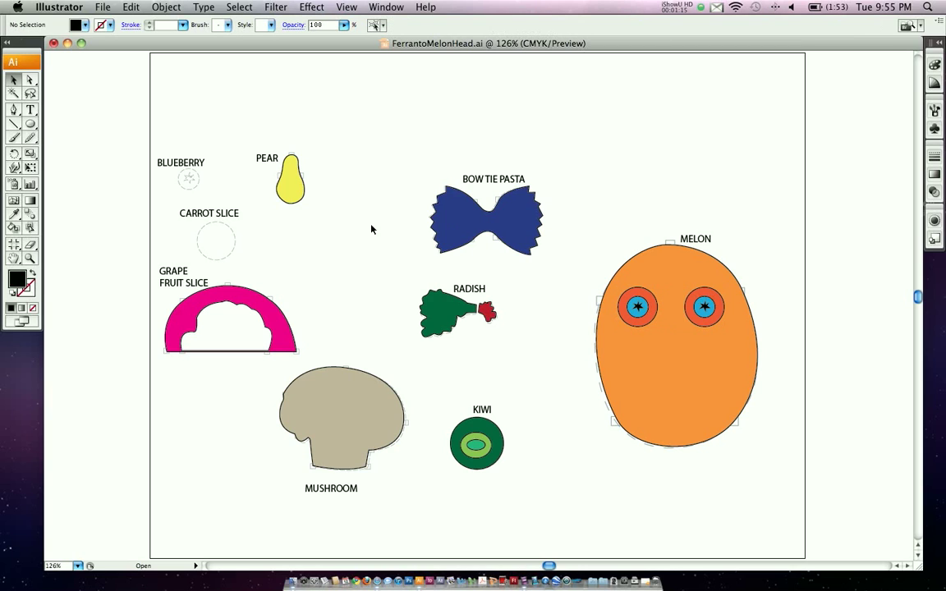
Step: Drag the yellow pear below the eyes as the nose, then deselect
click(290, 179)
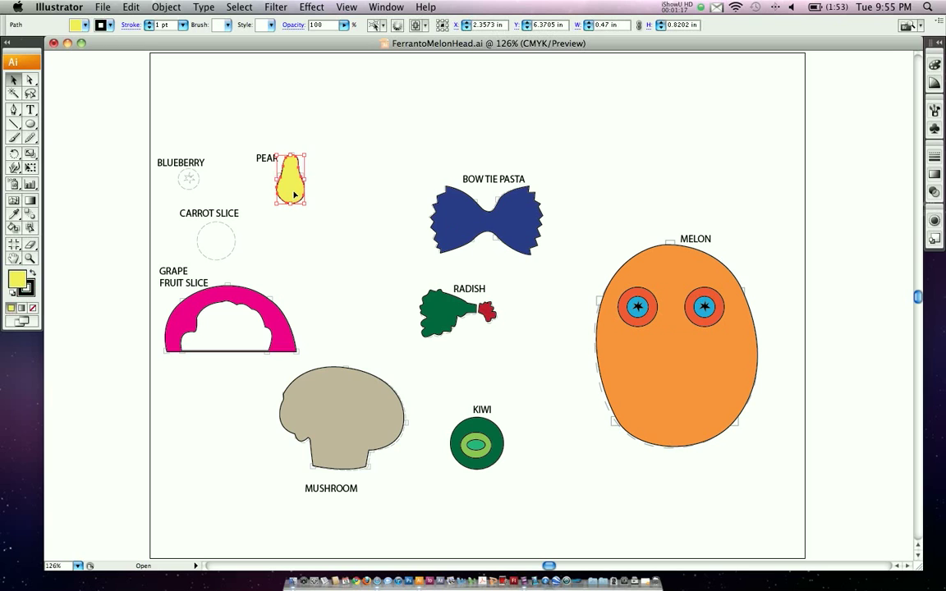
drag(290, 181, 673, 332)
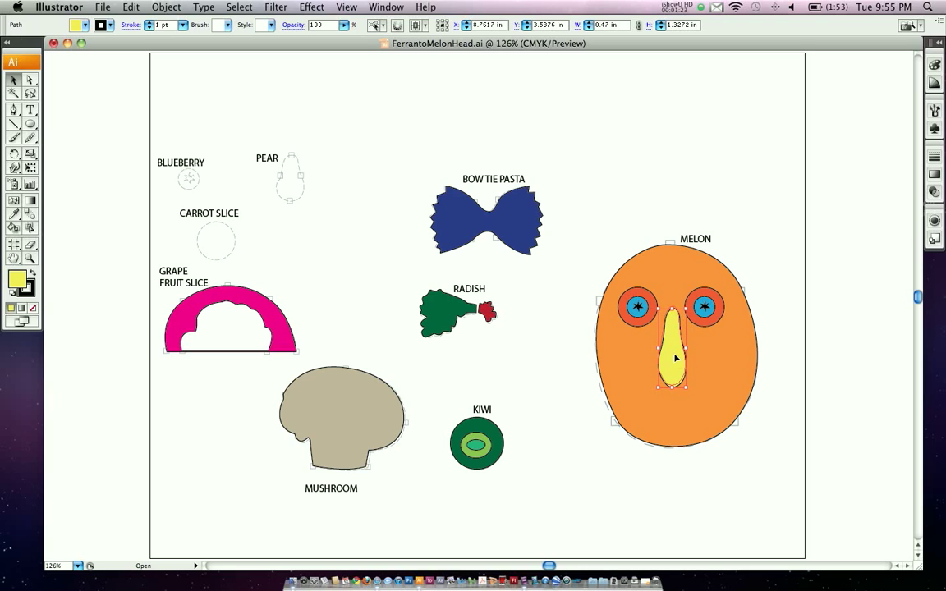
click(431, 432)
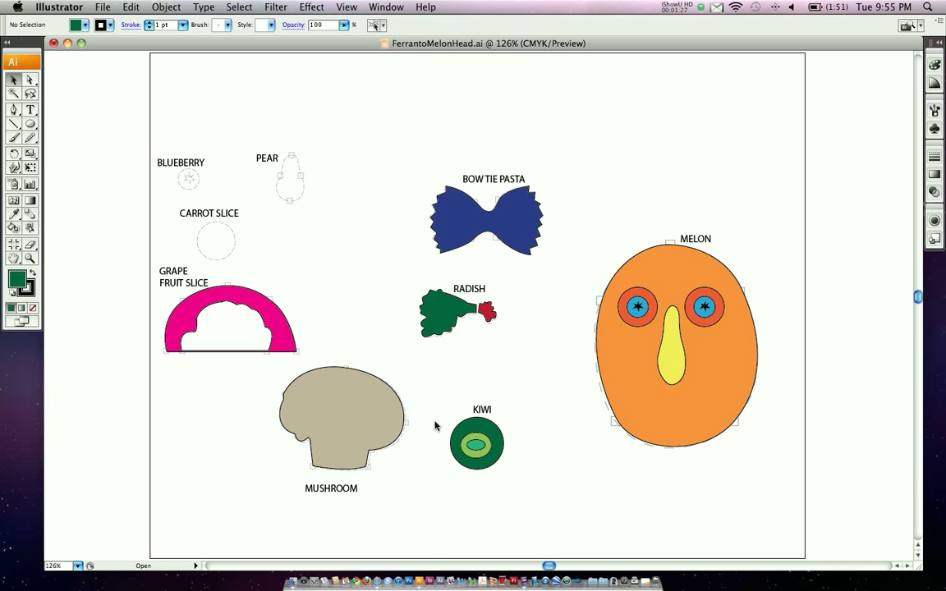
Step: Move the kiwi below the nose as the mouth and pick up the bow tie pasta
click(476, 443)
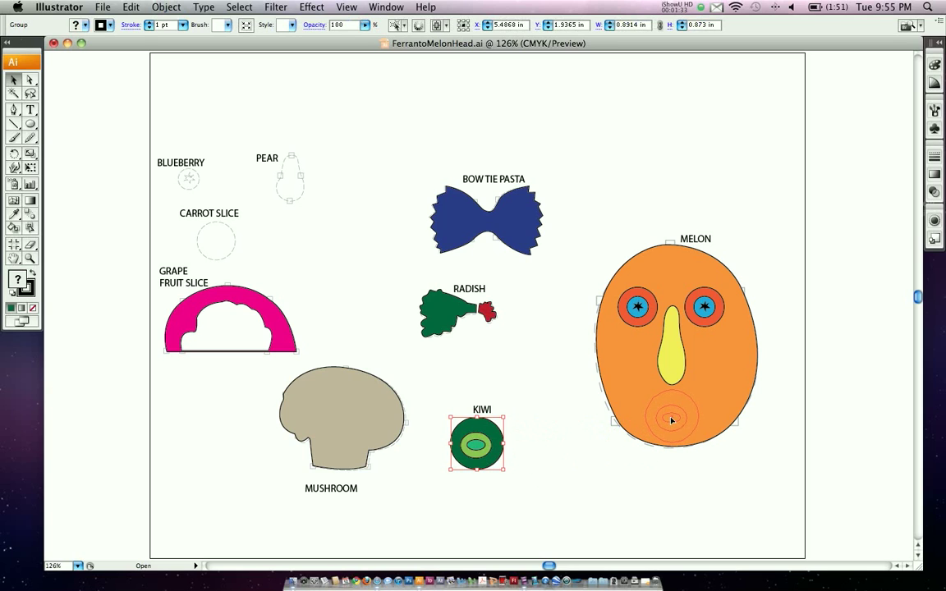
drag(476, 443, 672, 419)
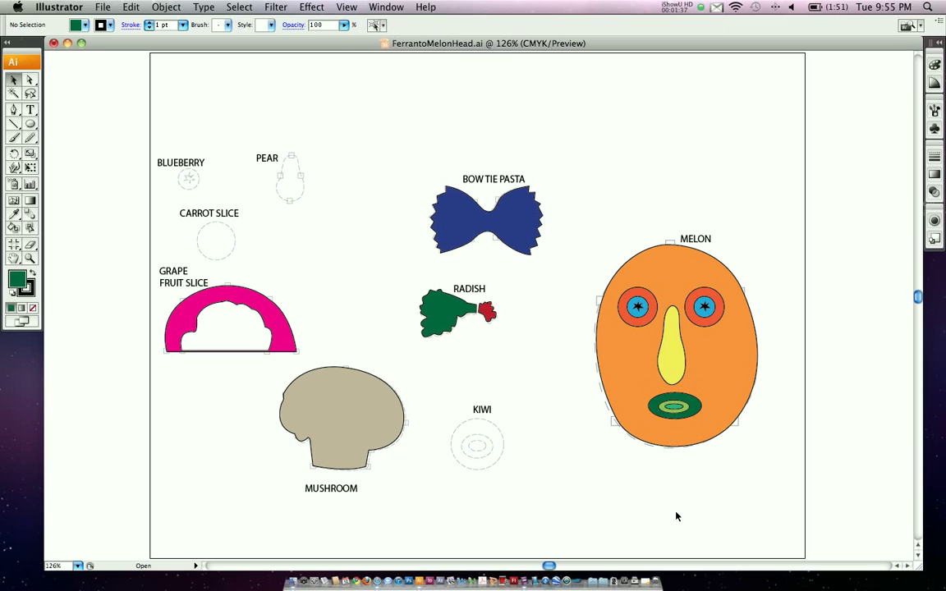
click(486, 220)
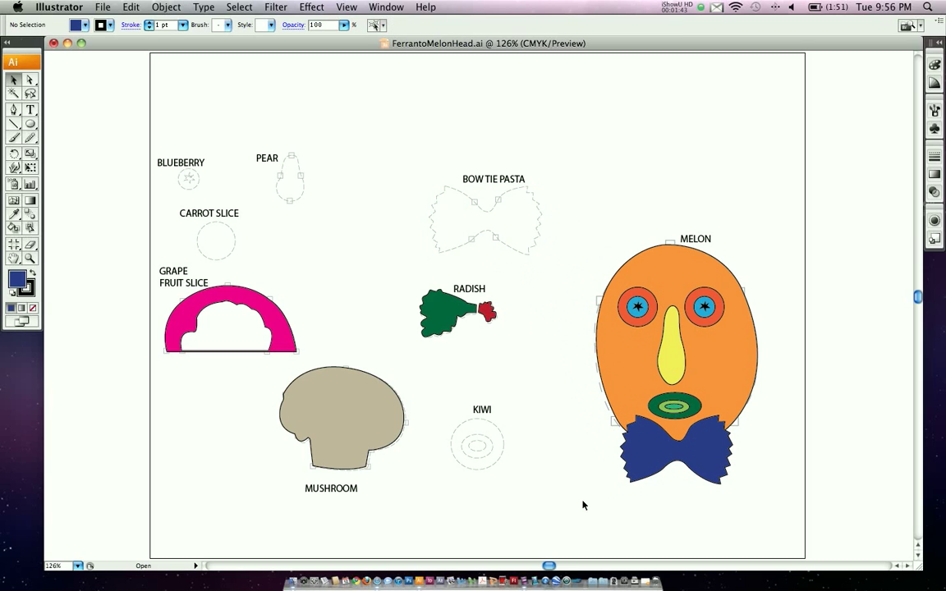
Step: Place the radish above the left eye as a brow
click(443, 316)
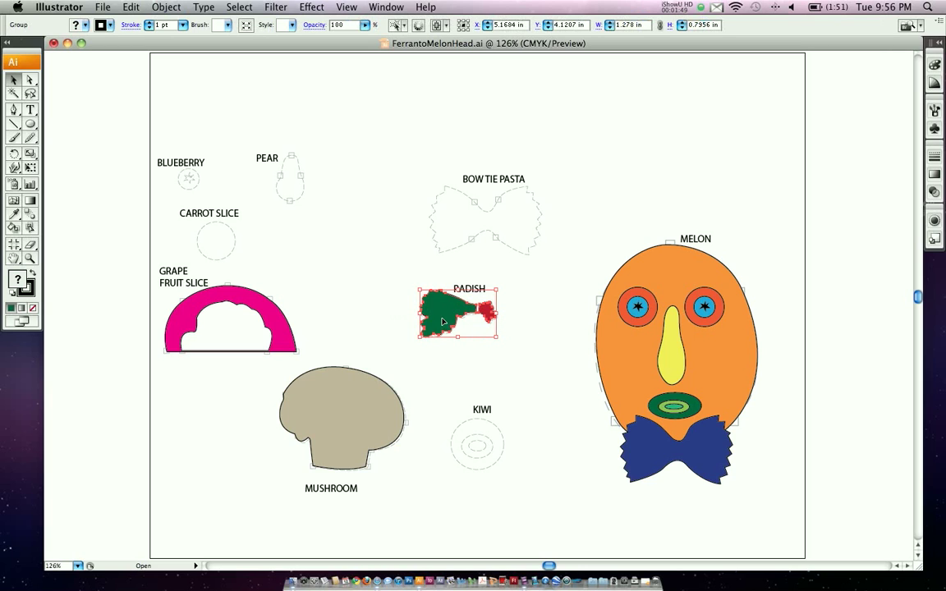
drag(457, 312, 611, 283)
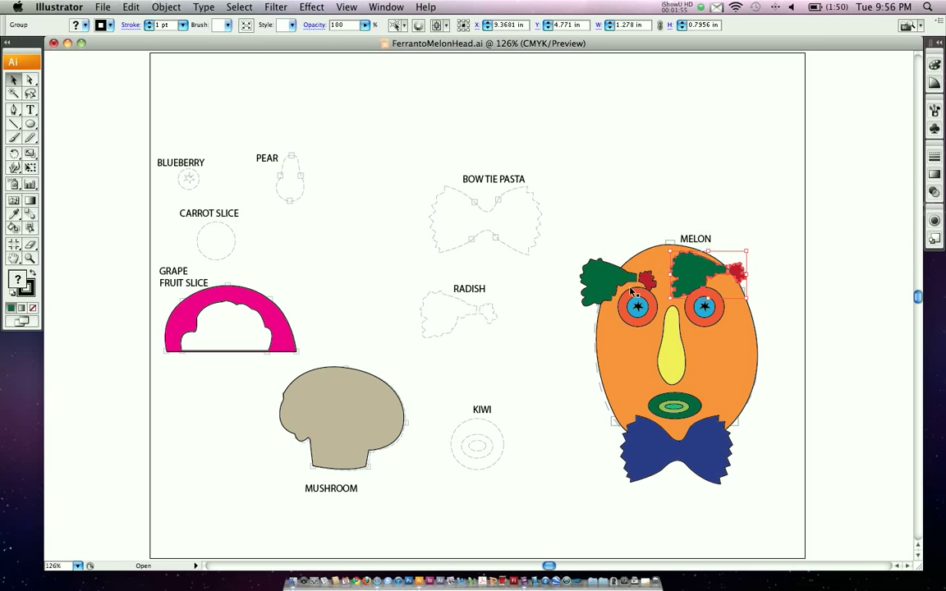
mouse_move(721, 281)
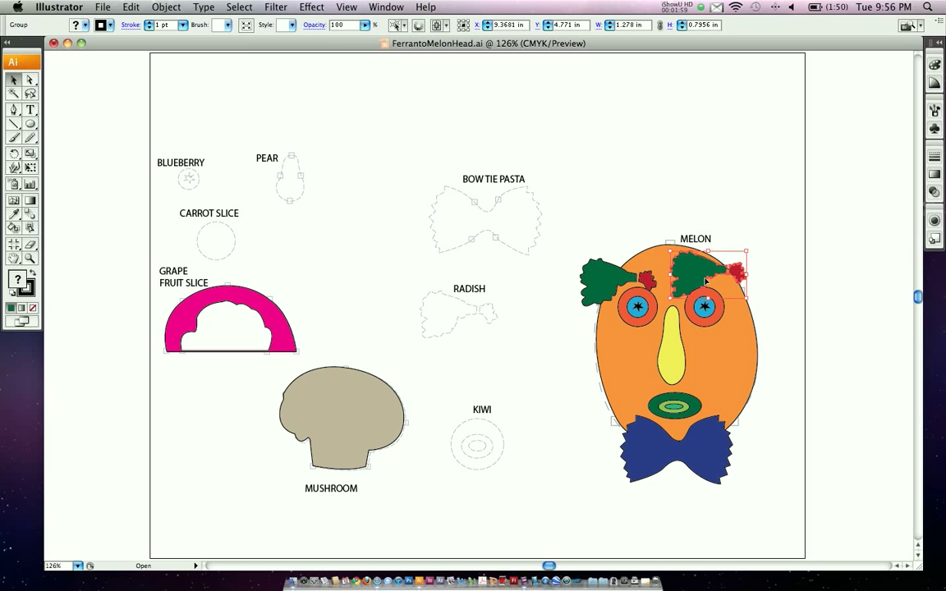
click(166, 6)
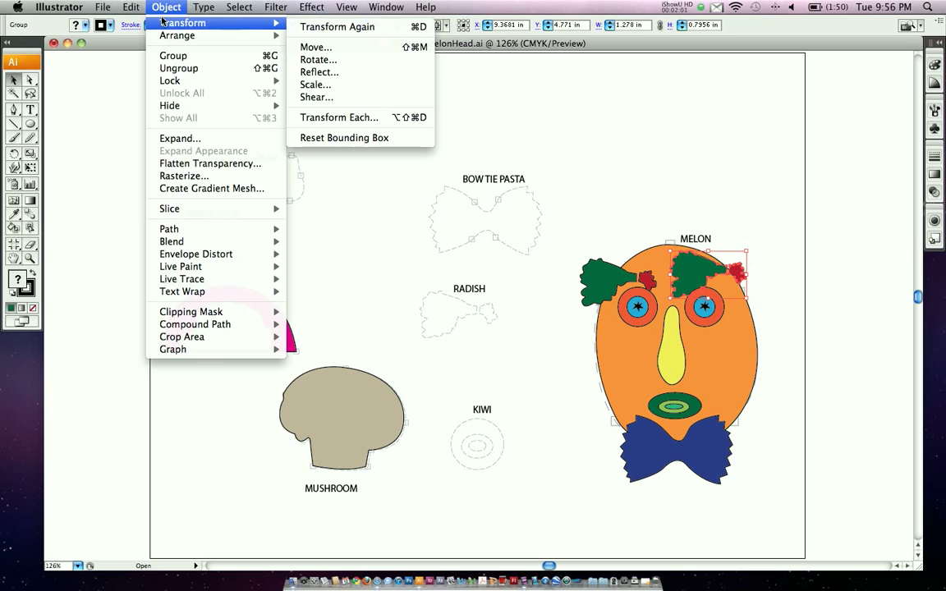
mouse_move(318, 73)
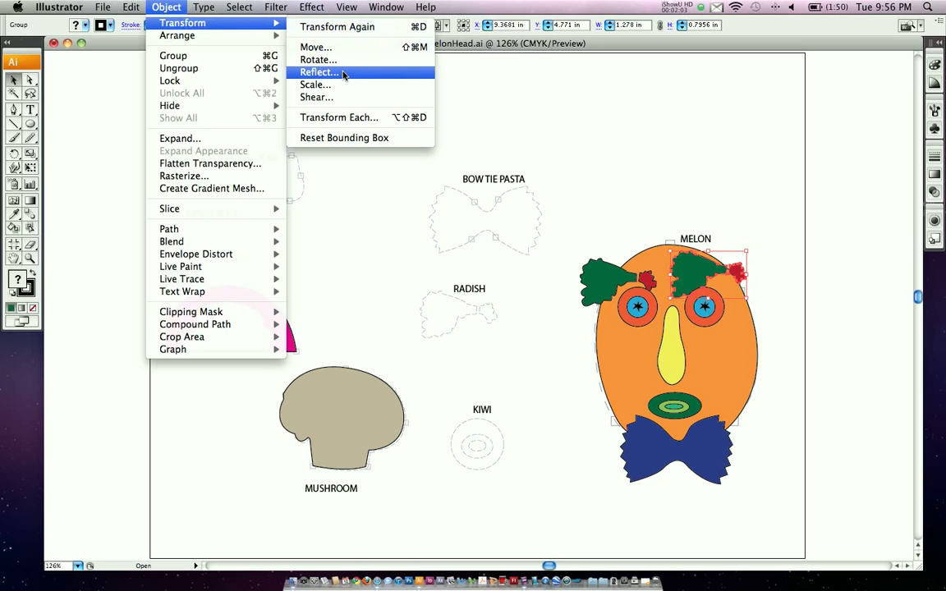
Step: Reflect the right brow vertically and align both brows level
click(318, 72)
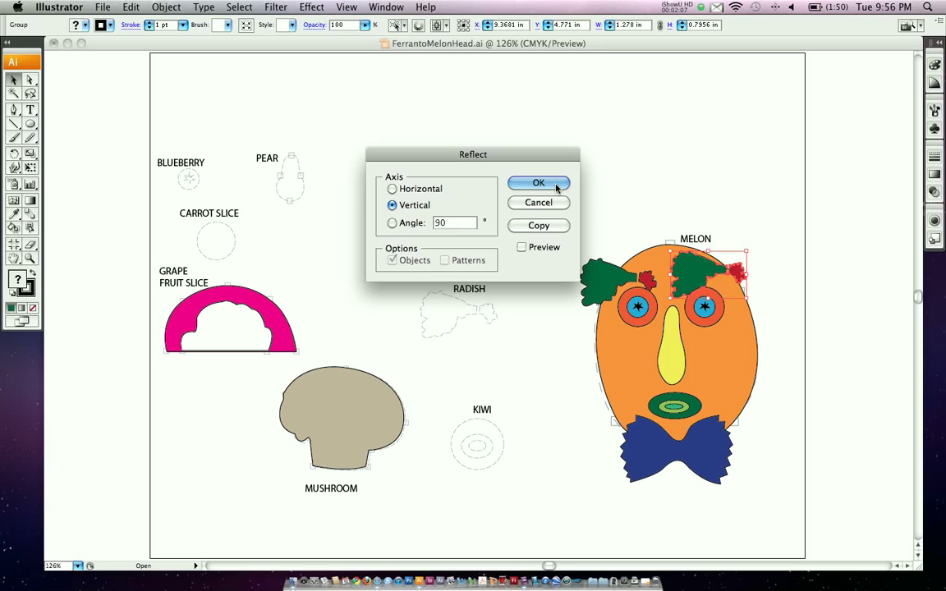
click(538, 182)
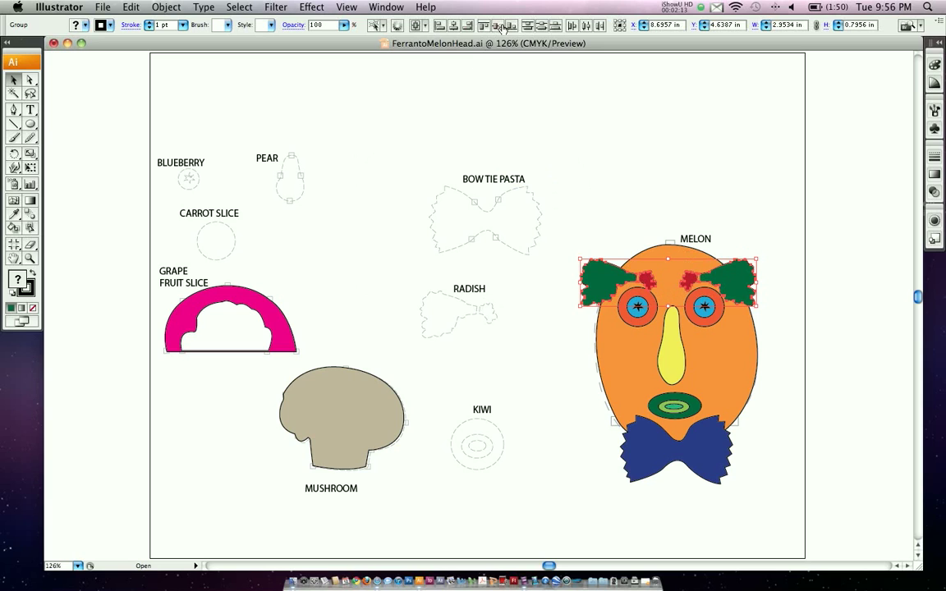
click(622, 171)
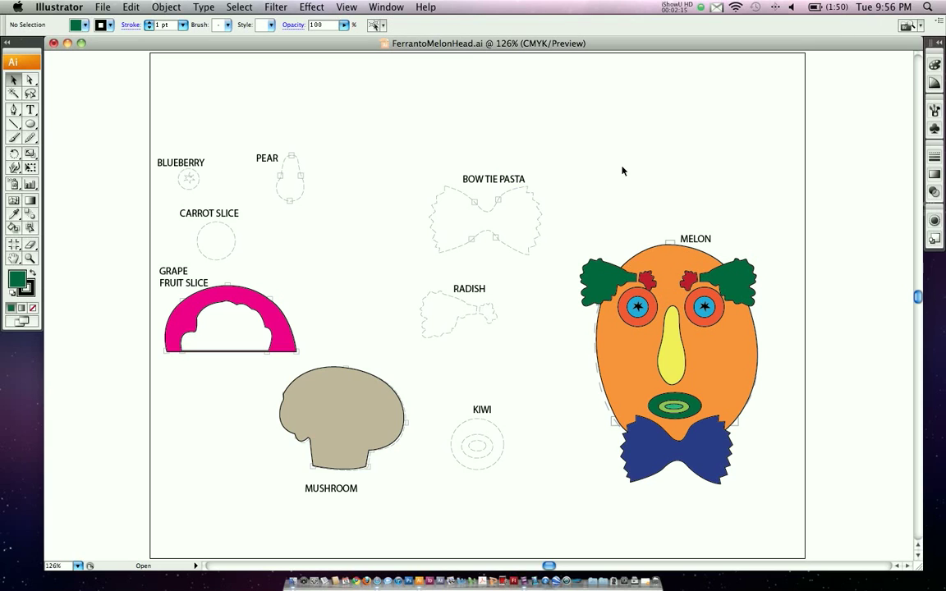
click(230, 320)
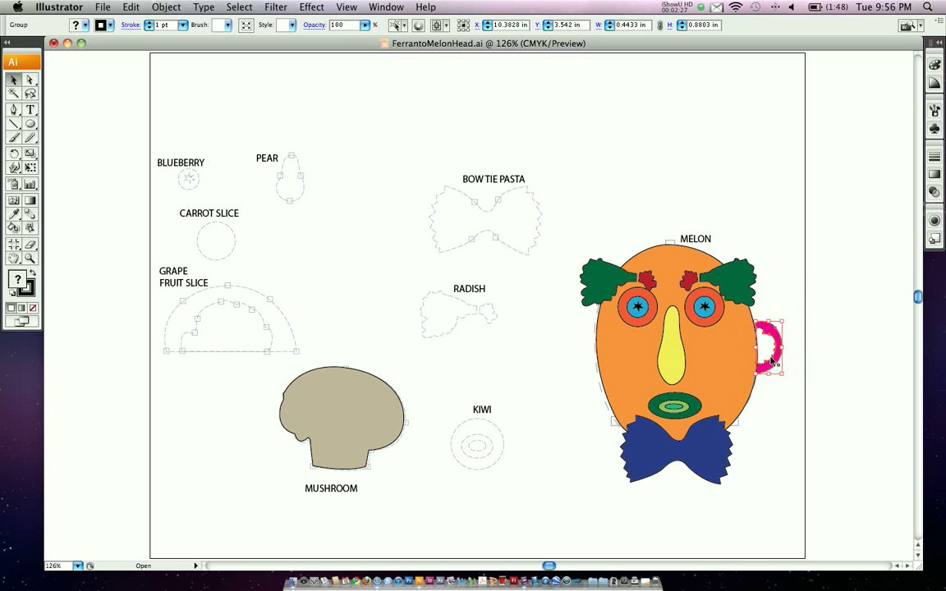
Step: Copy the right grapefruit ear to the left and reflect it vertically
click(808, 362)
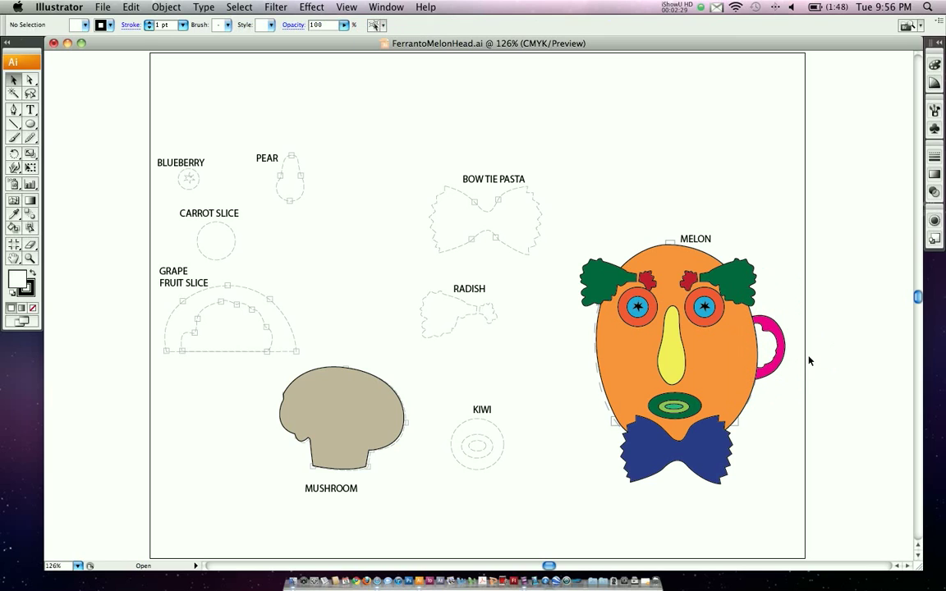
click(770, 344)
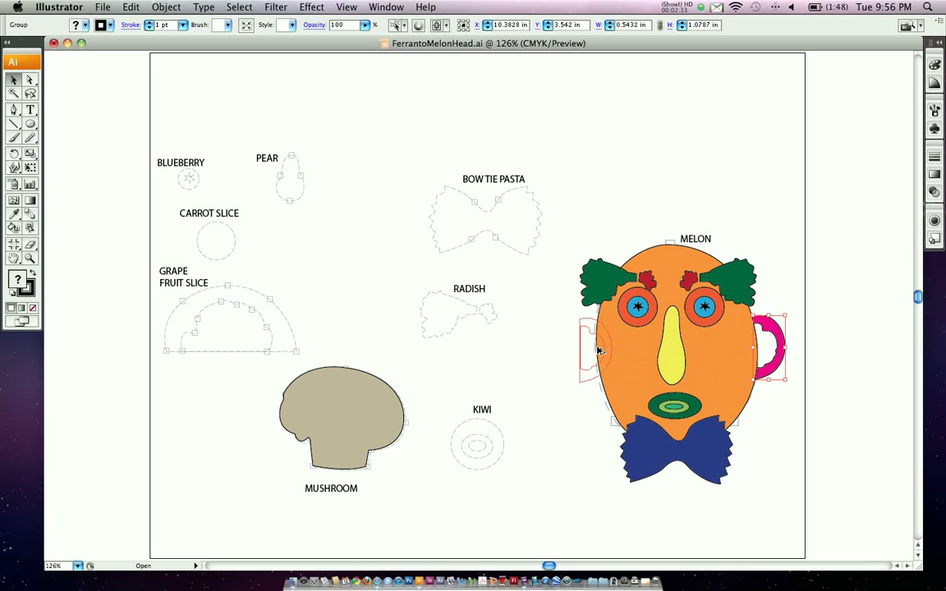
click(166, 6)
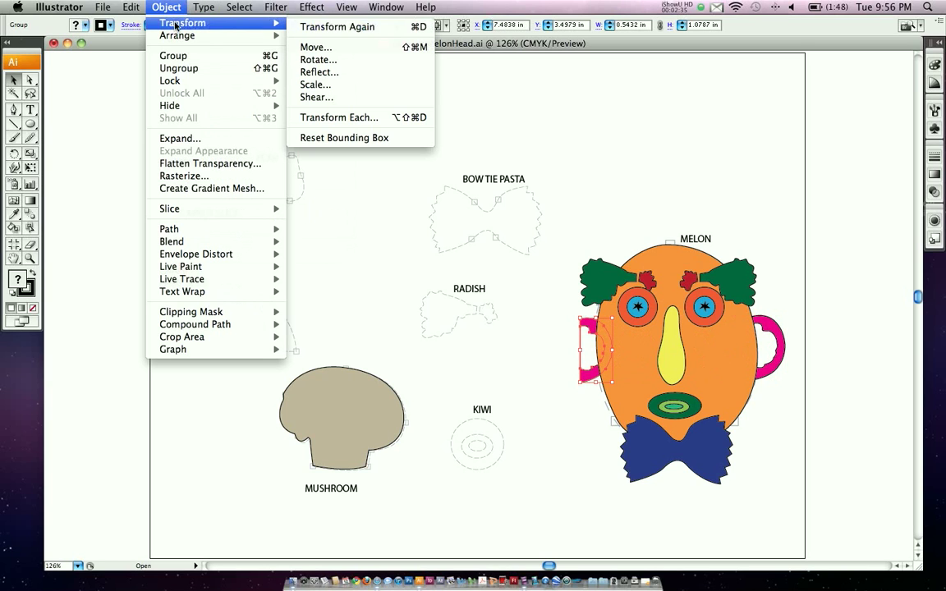
click(319, 72)
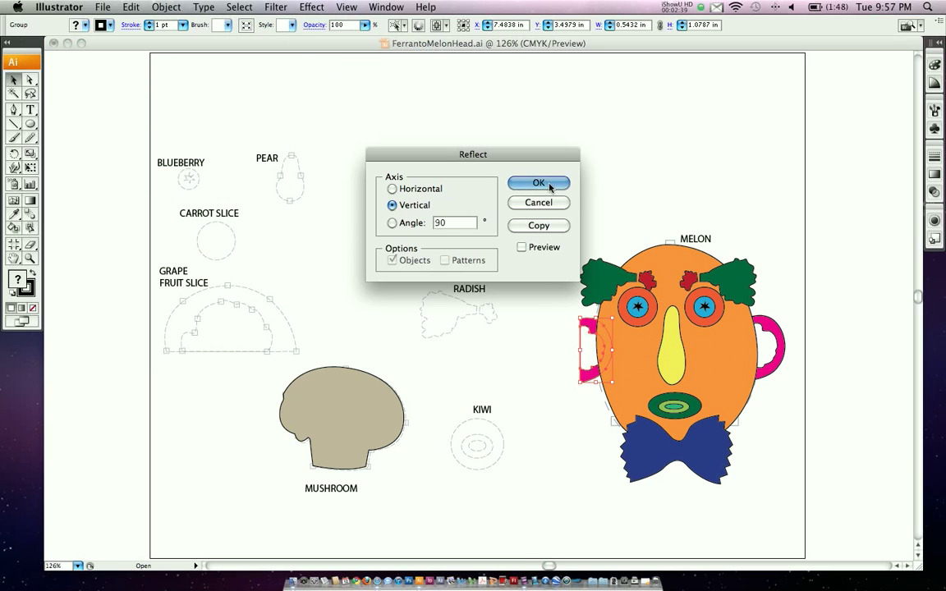
click(538, 182)
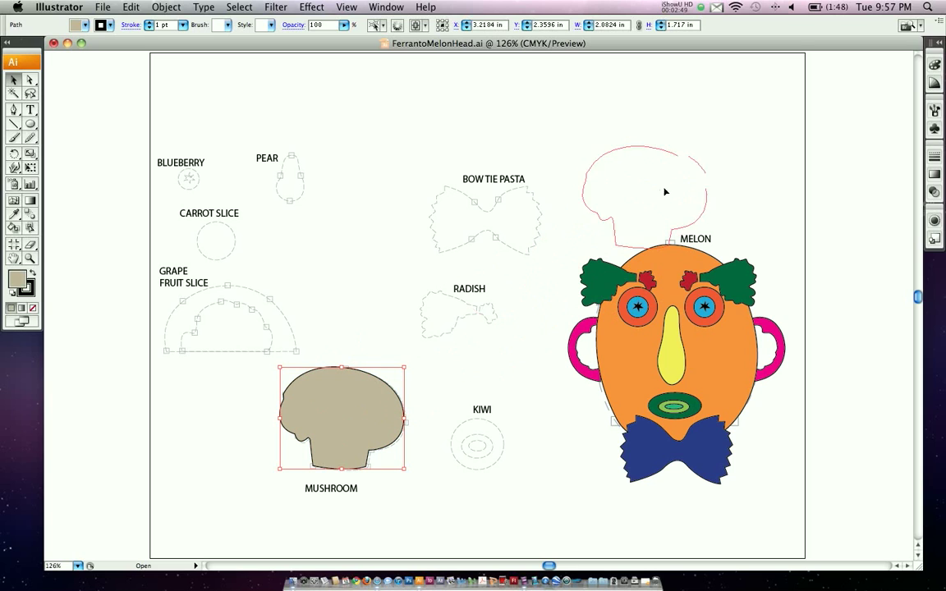
Step: Drag the mushroom onto the top of the melon head, then deselect
drag(341, 417, 674, 201)
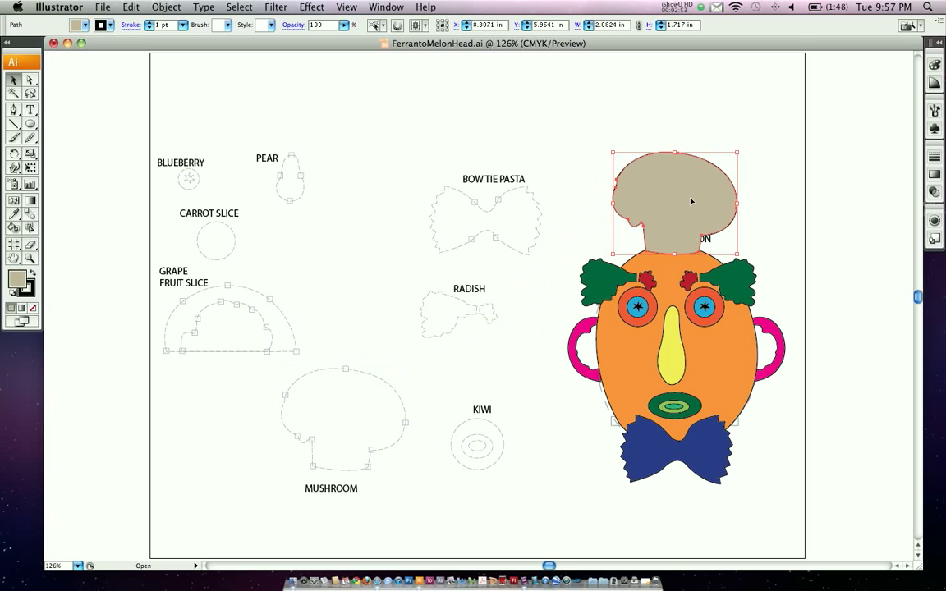
click(563, 137)
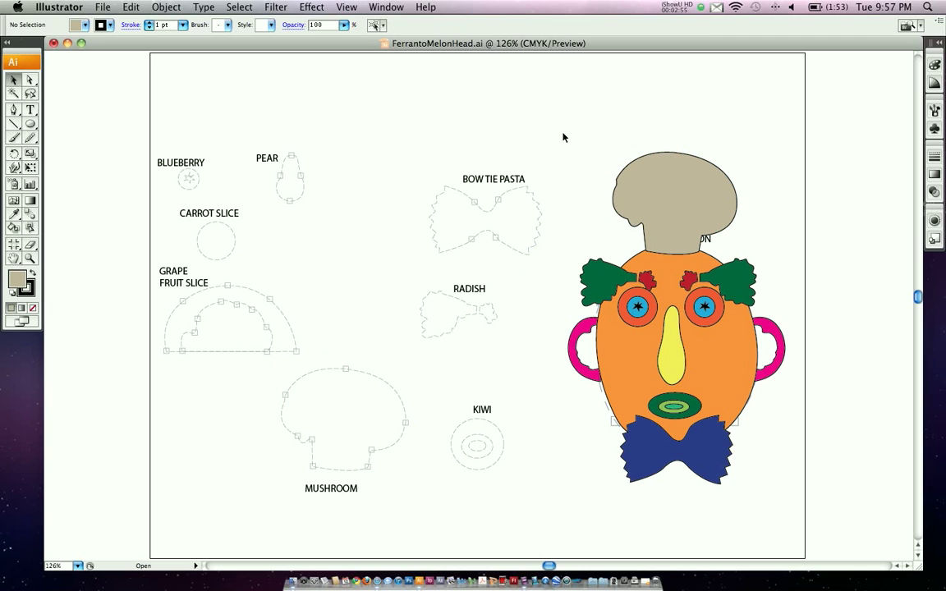